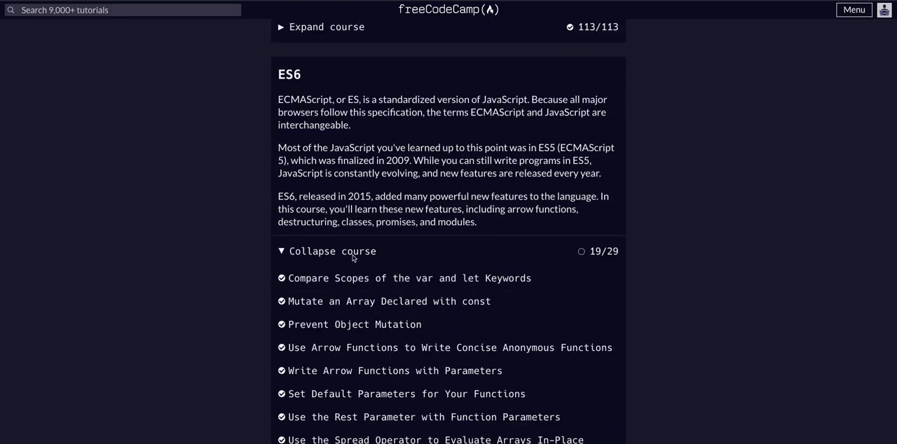
- Scroll the ES6 lesson list down until 'Create a Module Script' is visible
{"action": "scroll", "scroll_direction": "down", "scroll_amount": 3}
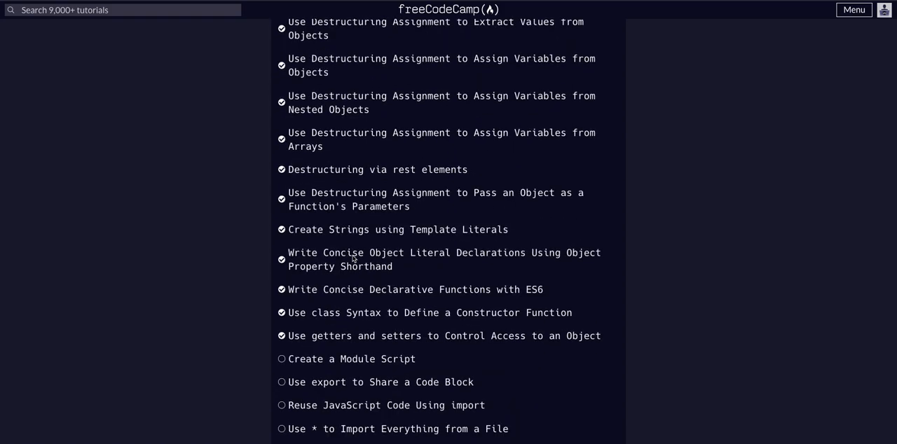
- Open the 'Create a Module Script' challenge and clear the stray context menu
{"action": "left_click", "coordinate": [351, 359]}
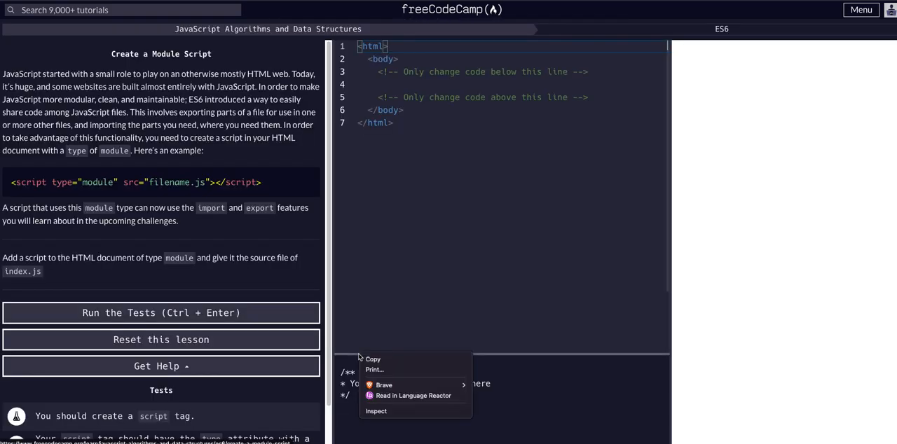
{"action": "left_click", "coordinate": [161, 210]}
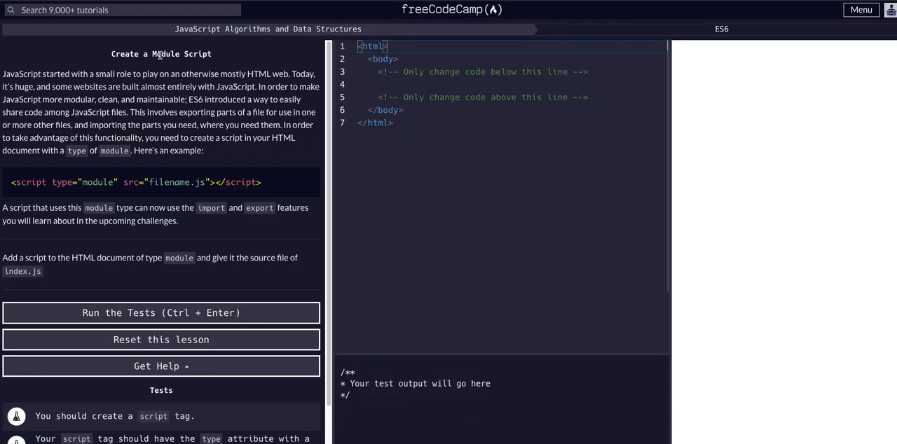
{"action": "mouse_move", "coordinate": [107, 81]}
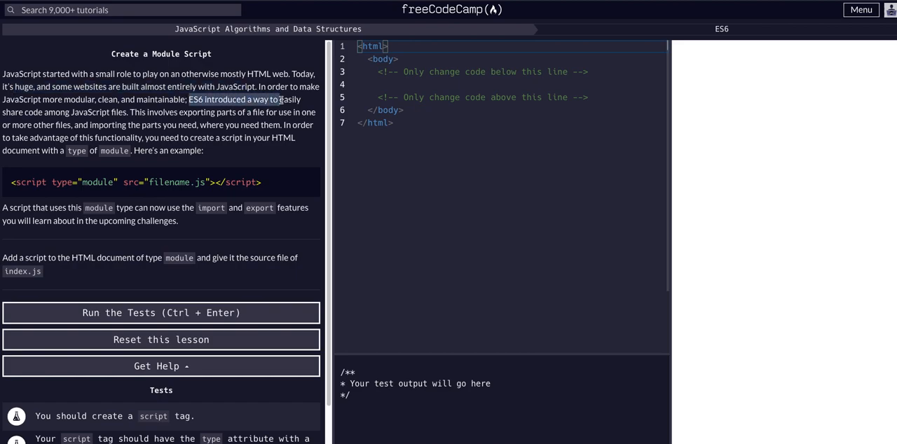
{"action": "mouse_move", "coordinate": [127, 112]}
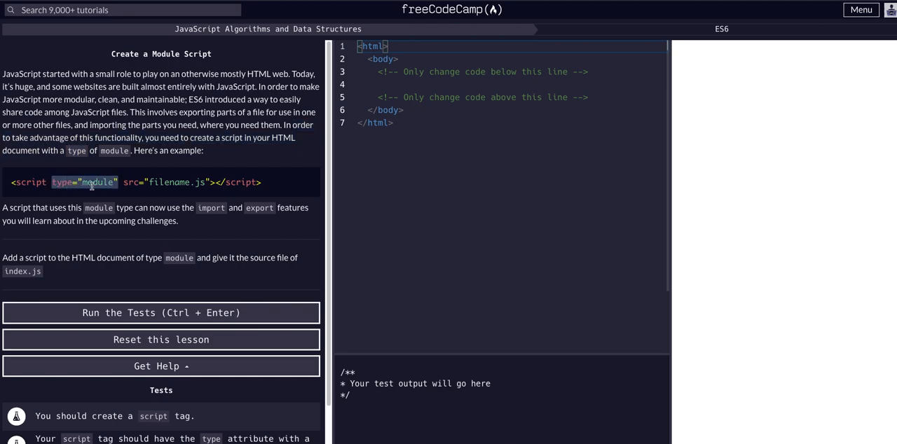
{"action": "mouse_move", "coordinate": [132, 173]}
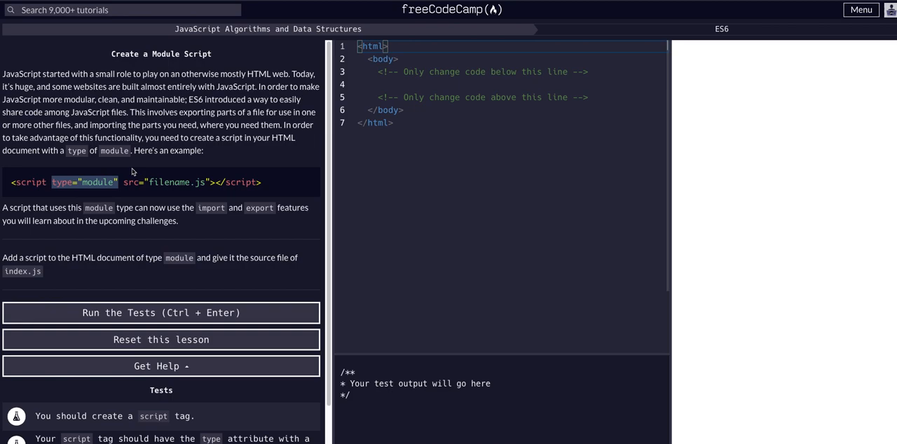
{"action": "mouse_move", "coordinate": [123, 186]}
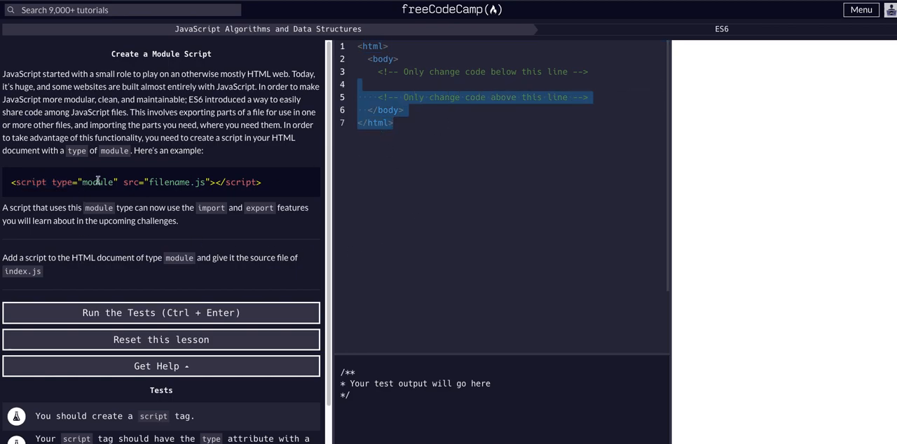
{"action": "mouse_move", "coordinate": [130, 199]}
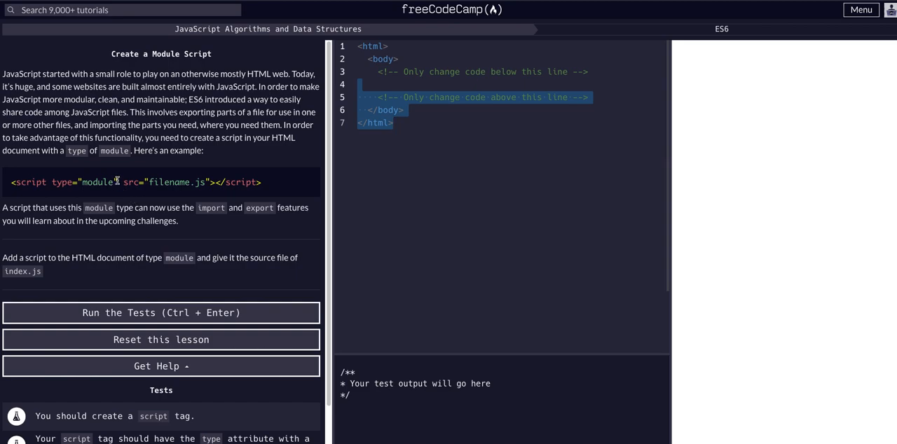
{"action": "double_click", "coordinate": [84, 182]}
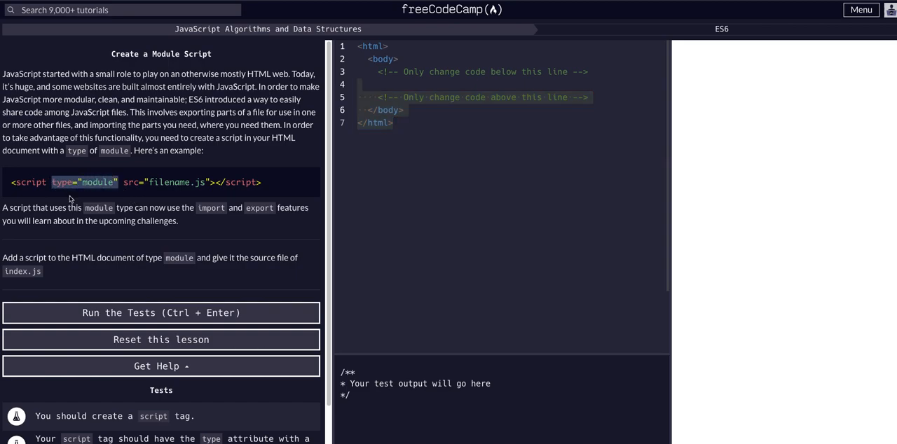
{"action": "mouse_move", "coordinate": [195, 205]}
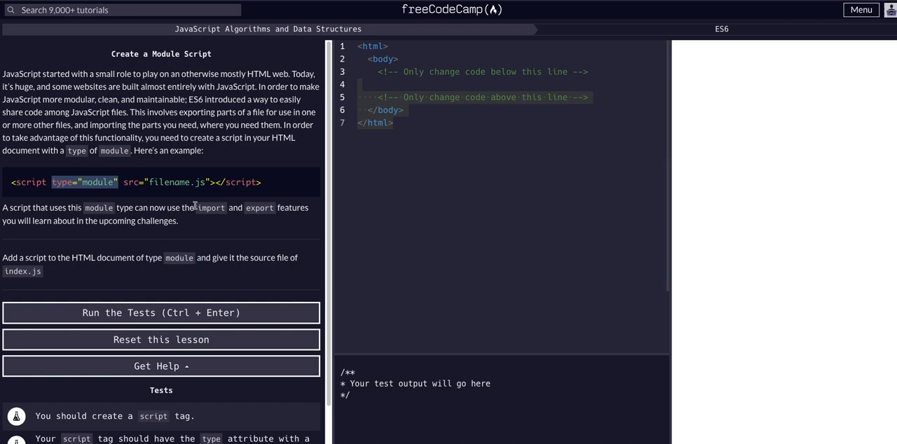
{"action": "mouse_move", "coordinate": [115, 222]}
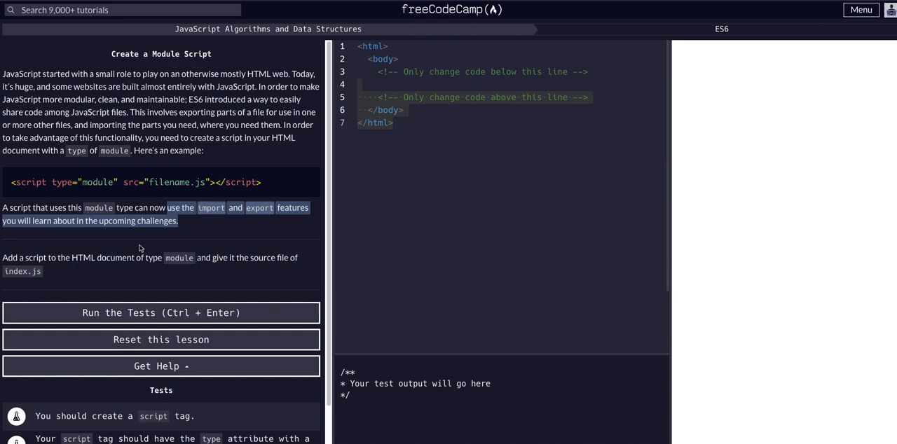
{"action": "mouse_move", "coordinate": [36, 194]}
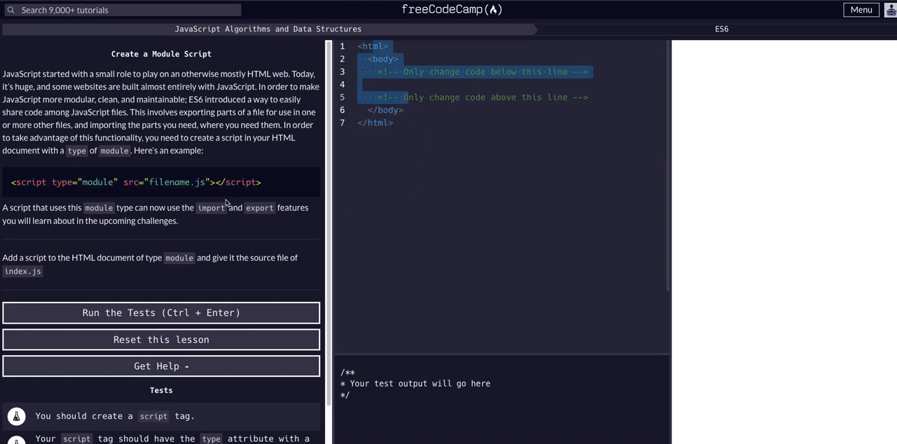
{"action": "double_click", "coordinate": [31, 183]}
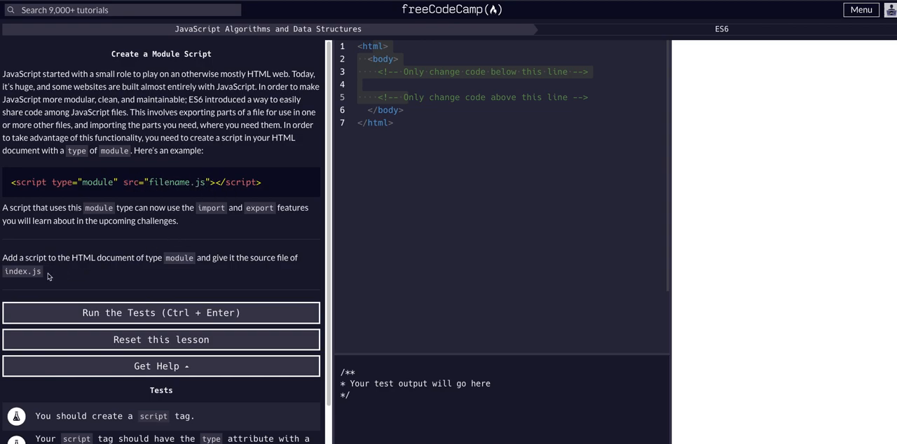
{"action": "mouse_move", "coordinate": [219, 184]}
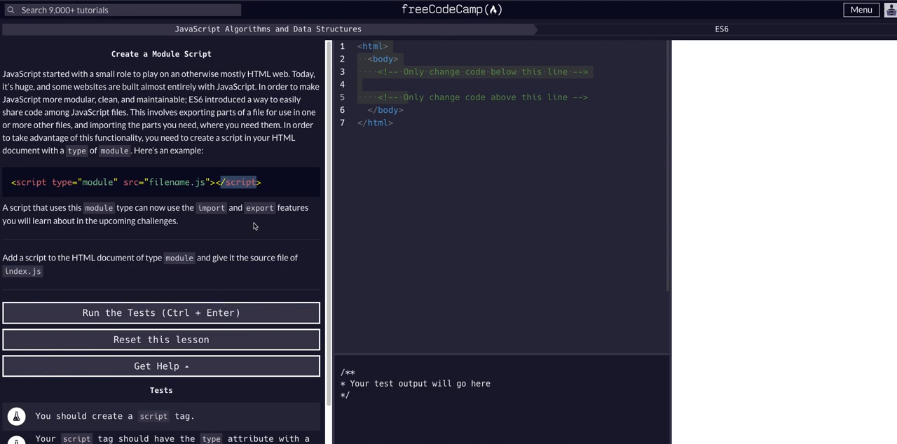
{"action": "mouse_move", "coordinate": [255, 197]}
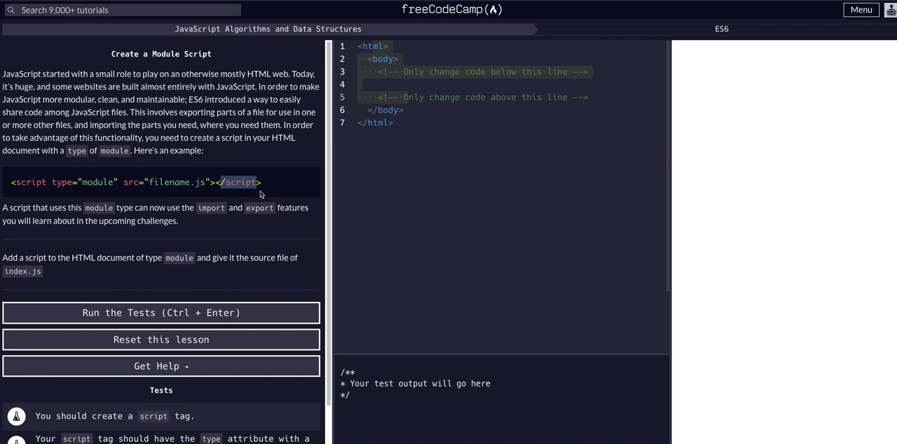
{"action": "mouse_move", "coordinate": [261, 174]}
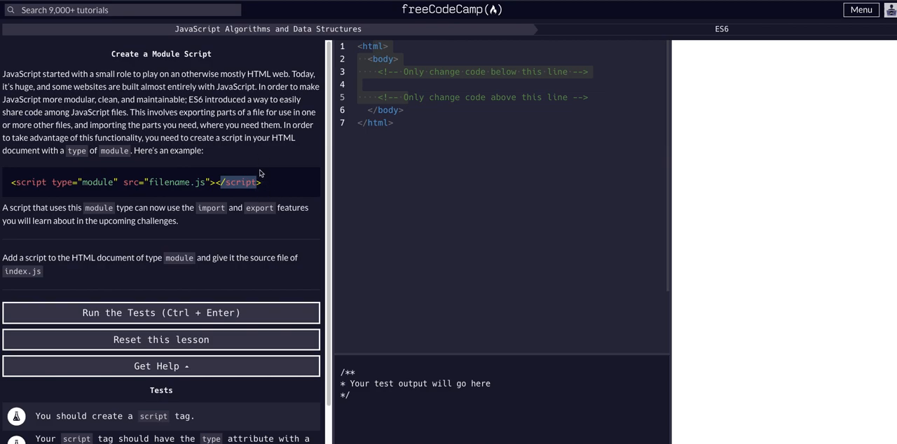
{"action": "mouse_move", "coordinate": [345, 136]}
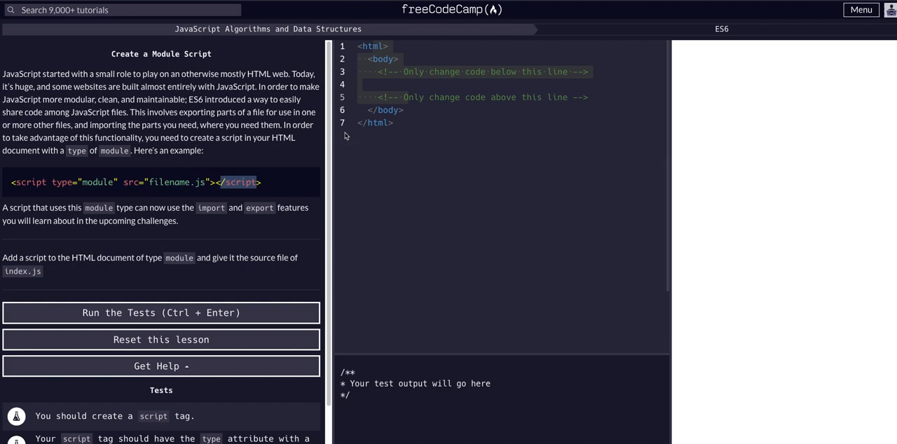
{"action": "left_click", "coordinate": [368, 84]}
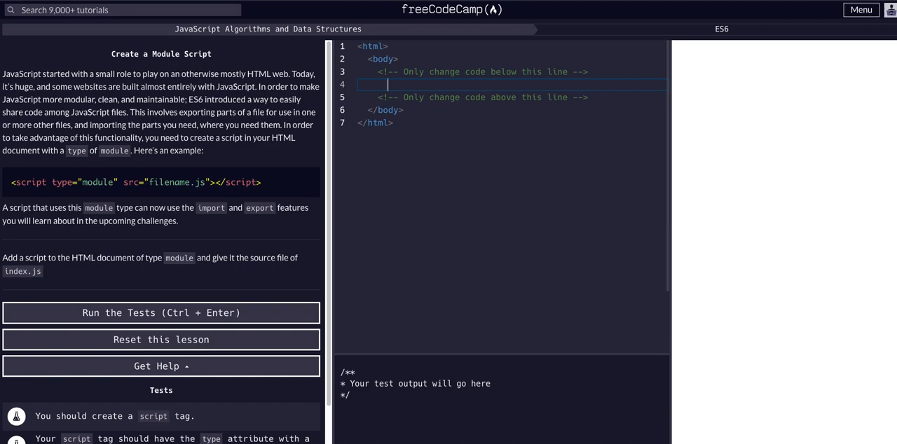
- Add an empty <script></script> element on line 4 inside the body
{"action": "type", "text": "<script>"}
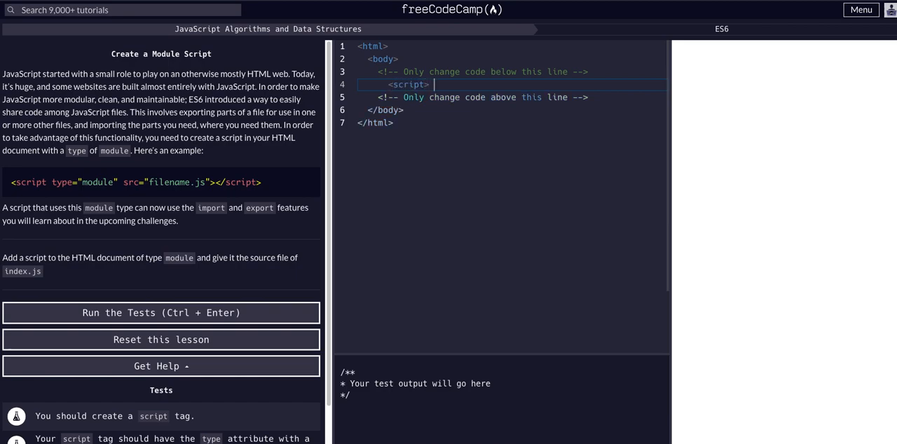
{"action": "type", "text": "</script>"}
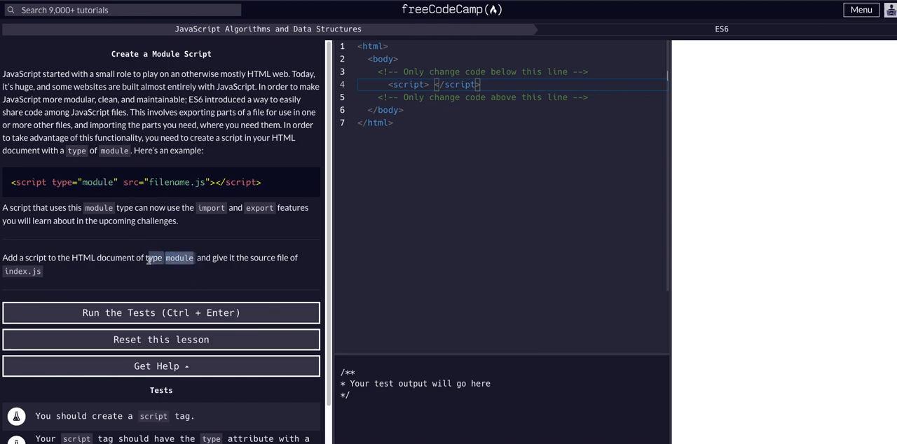
{"action": "mouse_move", "coordinate": [189, 253]}
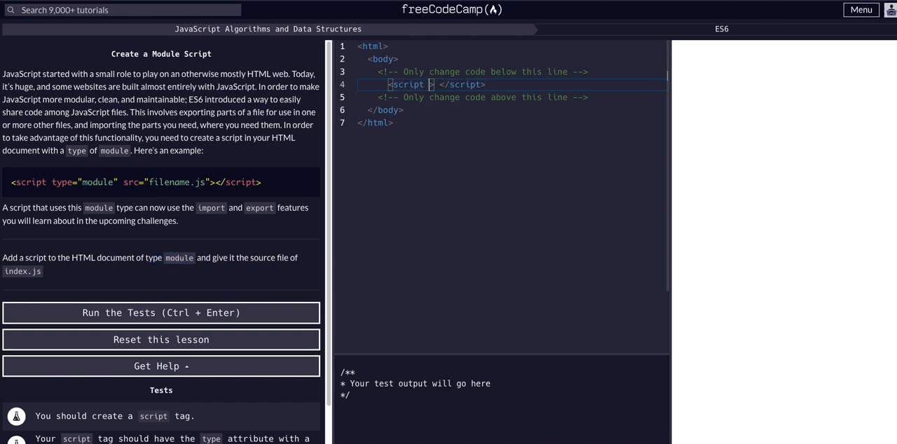
- Give the script tag type="module" and src="index.js"
{"action": "type", "text": "type=\"\""}
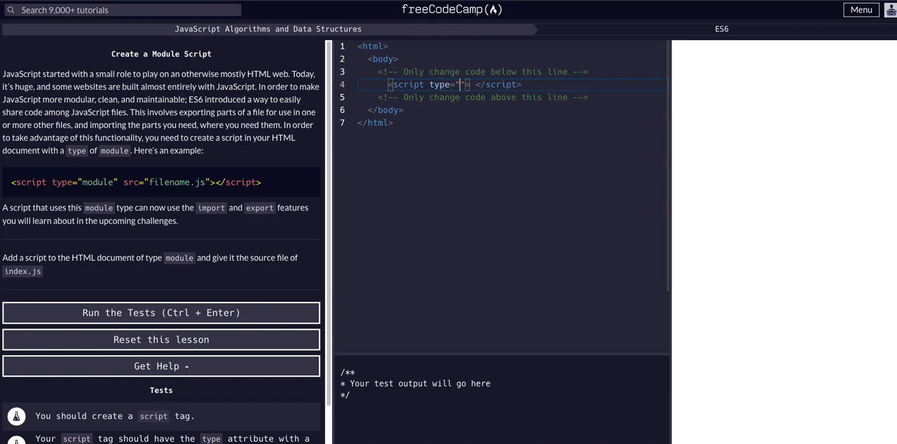
{"action": "type", "text": "module"}
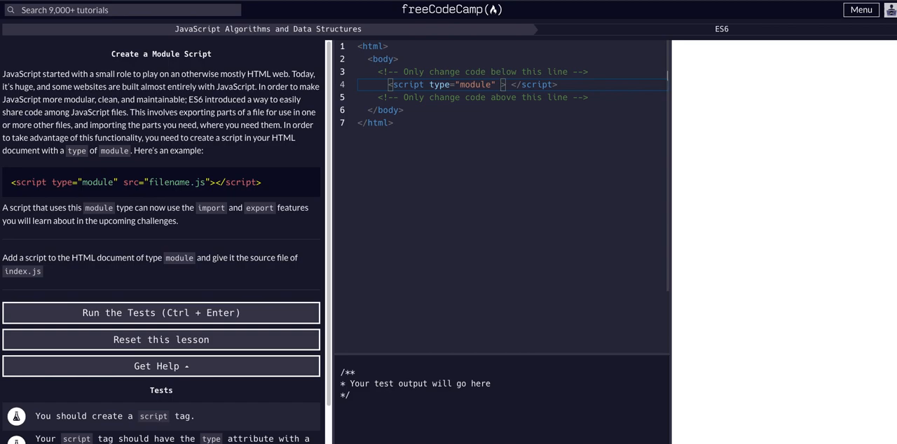
{"action": "type", "text": "src=\"\""}
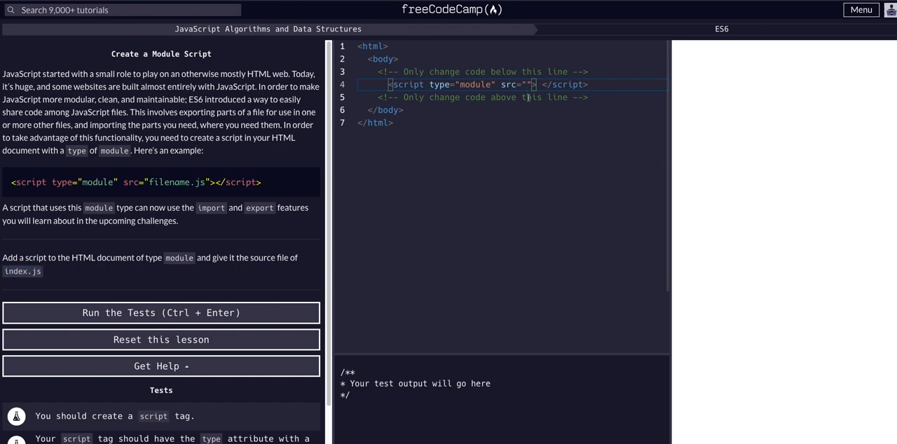
{"action": "type", "text": "index.js"}
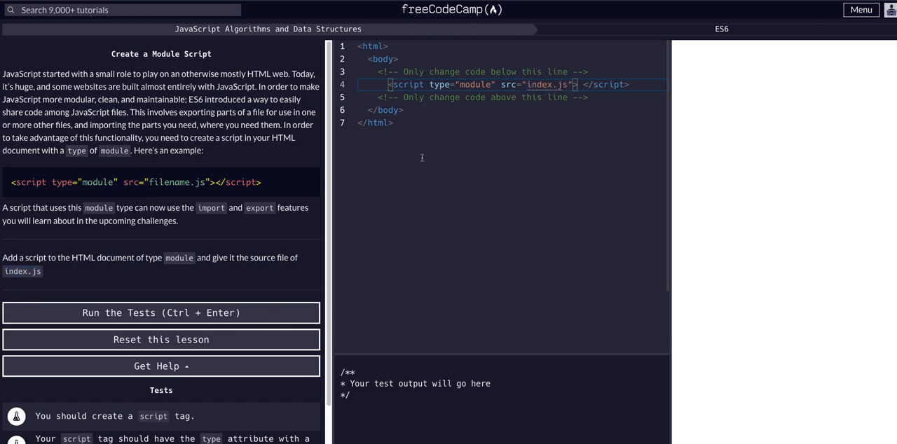
- Run the tests so the challenge passes, then dismiss the success dialog
{"action": "left_click", "coordinate": [161, 313]}
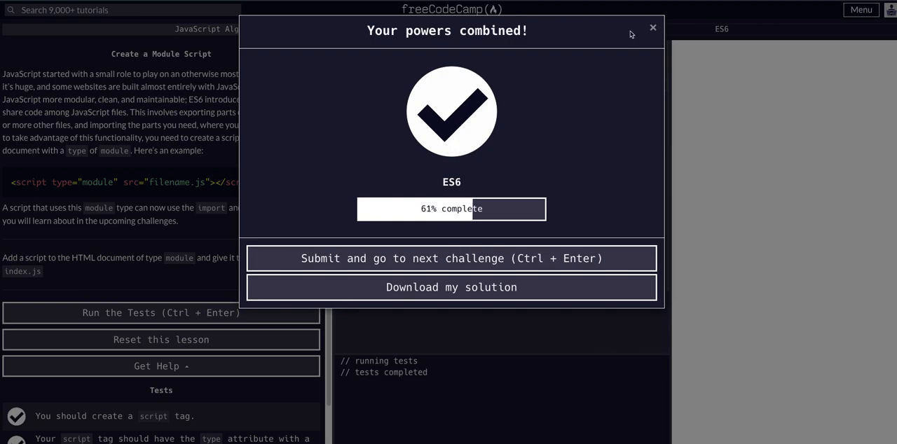
{"action": "left_click", "coordinate": [653, 28]}
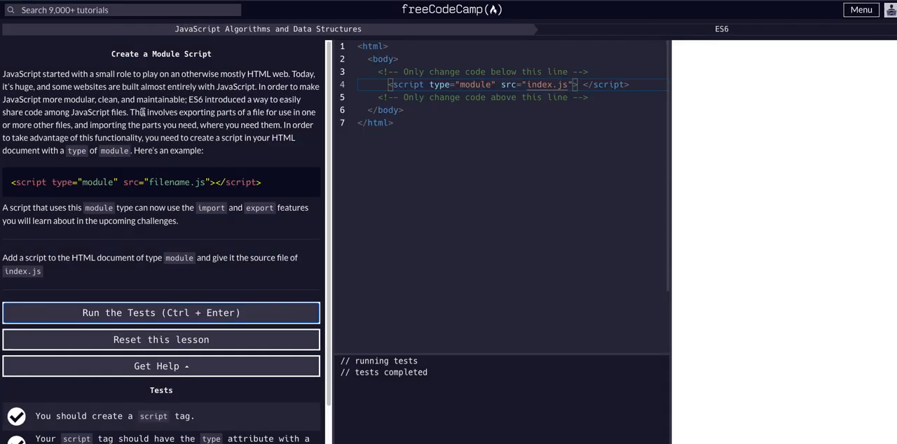
{"action": "mouse_move", "coordinate": [362, 92]}
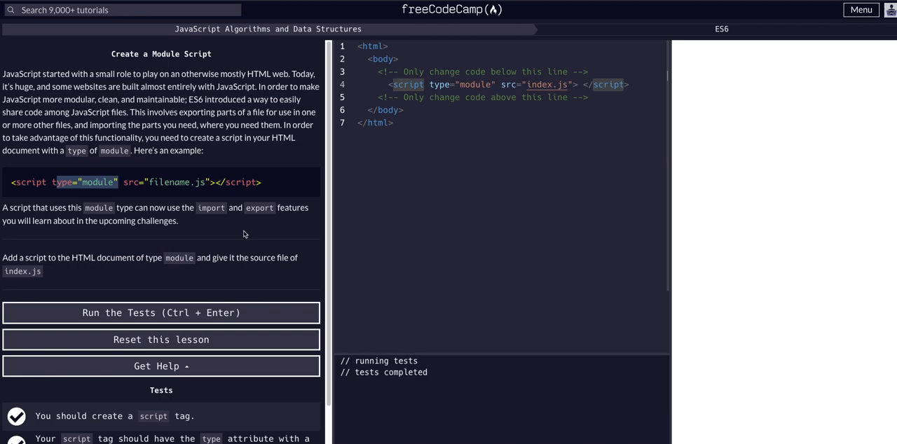
{"action": "mouse_move", "coordinate": [208, 216]}
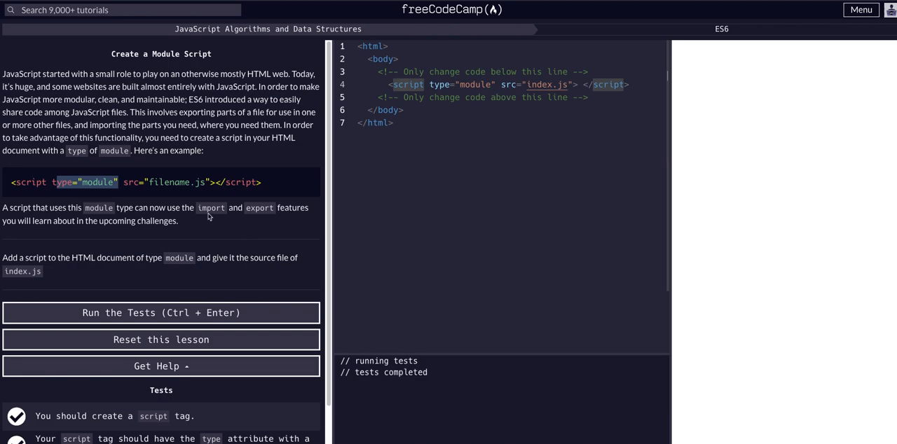
{"action": "mouse_move", "coordinate": [105, 217]}
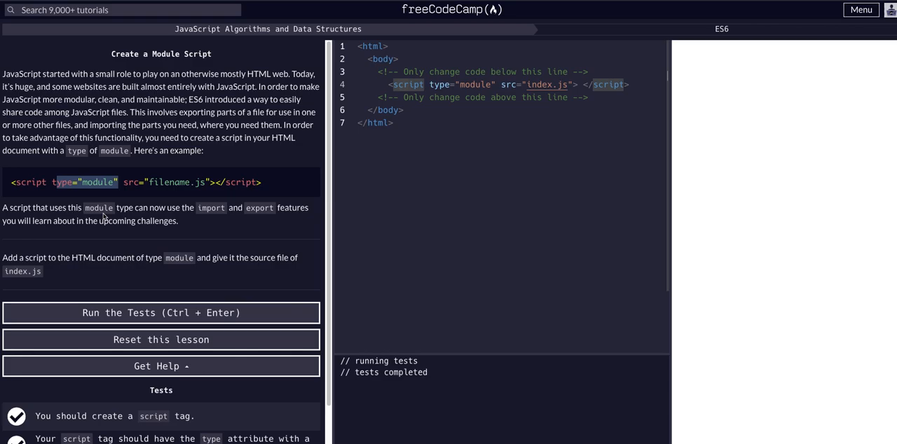
- Rerun the tests to bring back the 'Your powers combined!' passed dialog
{"action": "left_click", "coordinate": [160, 313]}
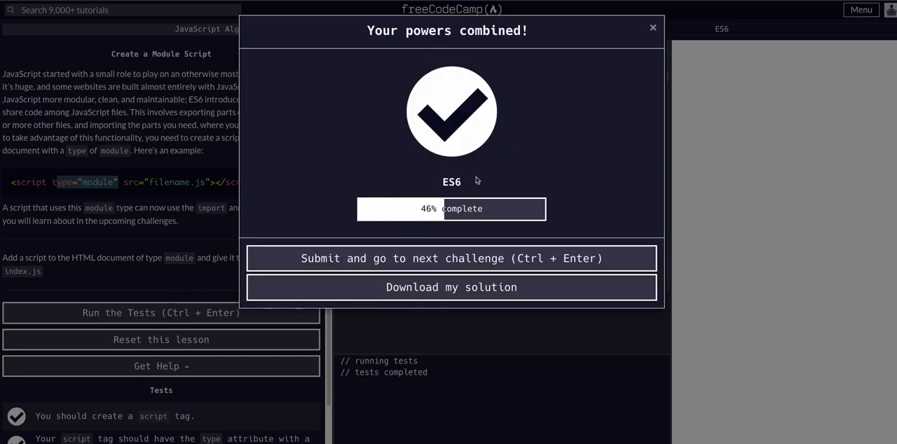